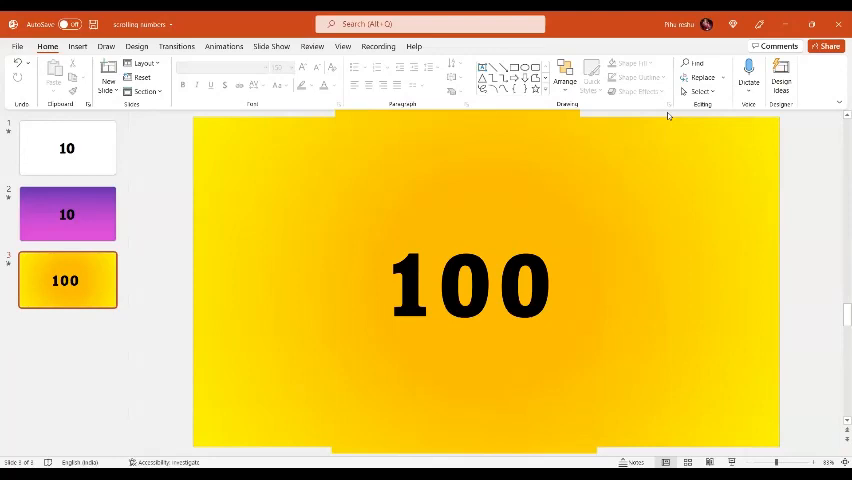
Insert a blank slide 4 after the yellow 100 slide via New Slide.
left_click(67, 280)
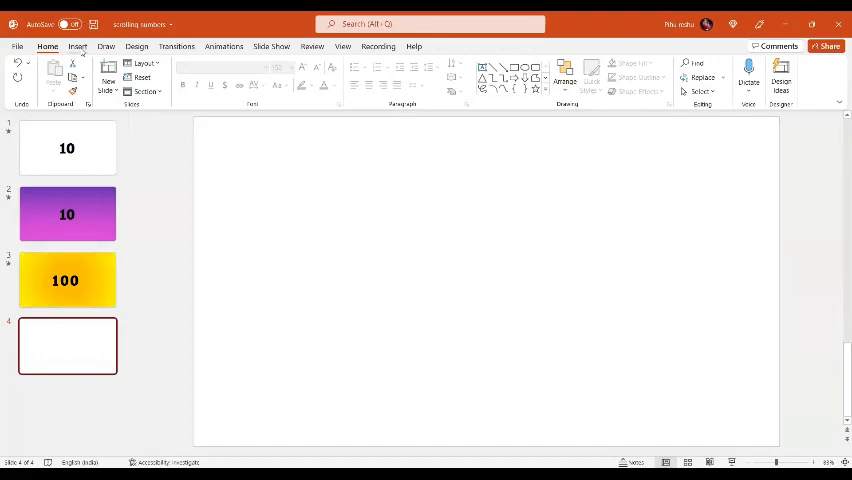
Draw a text box near the top centre in Amasis MT Pro Black and enter the digit 1.
left_click(77, 46)
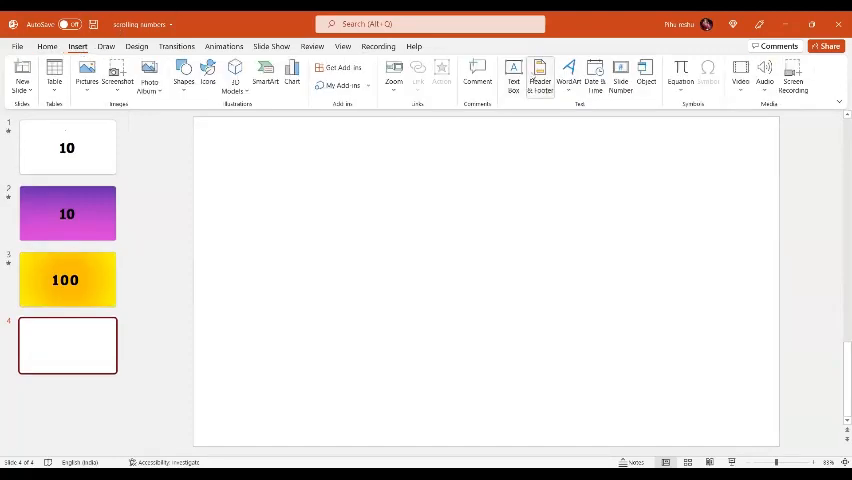
left_click(513, 77)
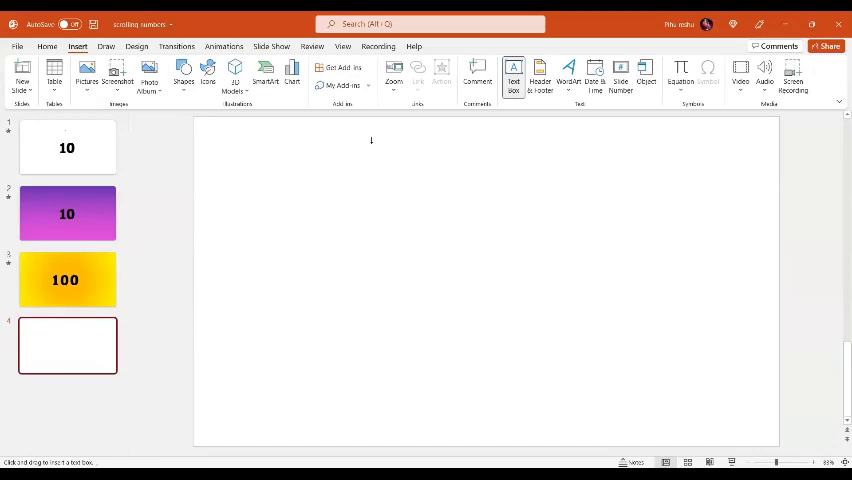
left_click_drag(370, 140, 443, 230)
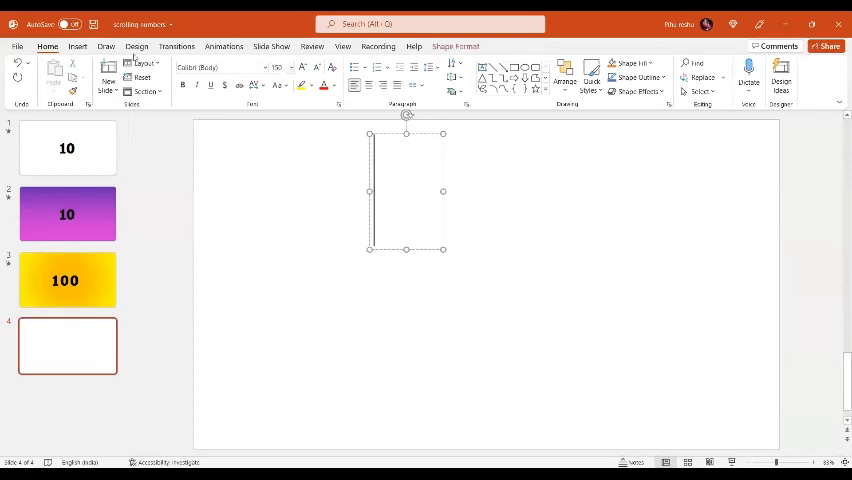
left_click(267, 67)
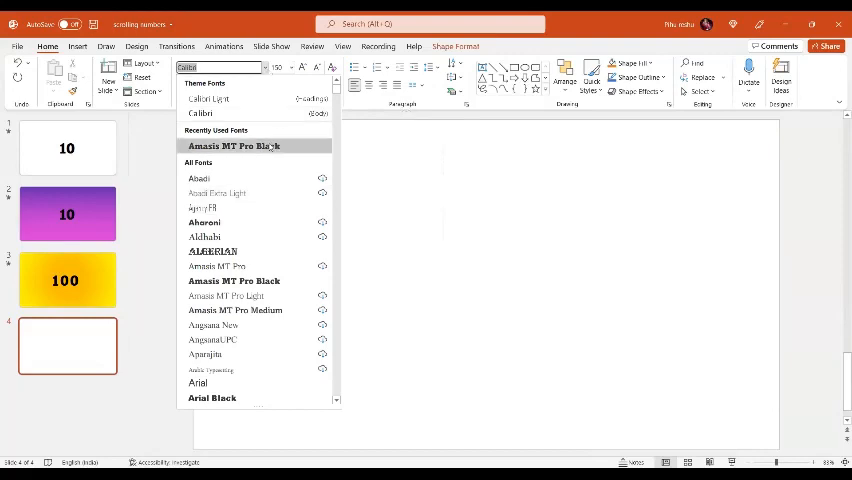
left_click(234, 146)
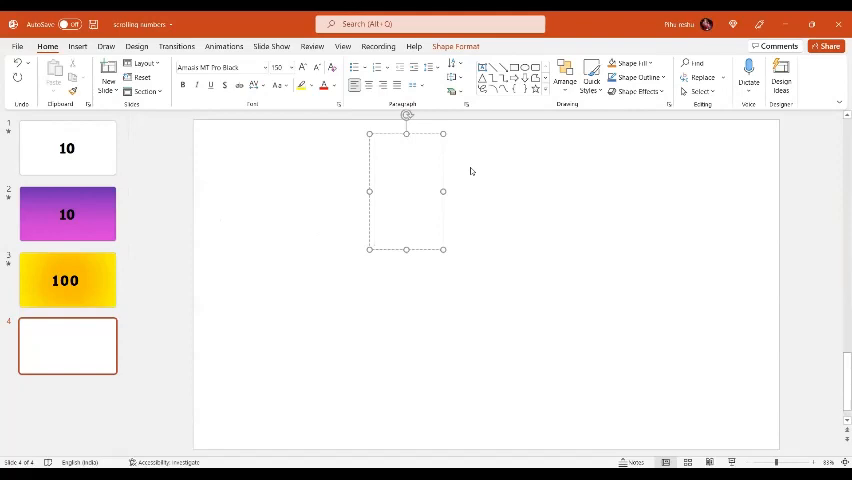
type("1")
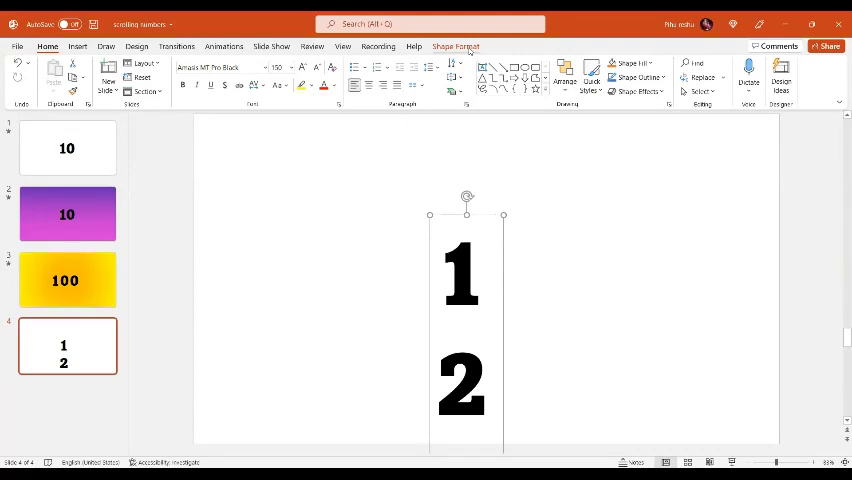
Check the digit layout on the yellow slide, then return to slide 4 for the second column.
left_click(455, 46)
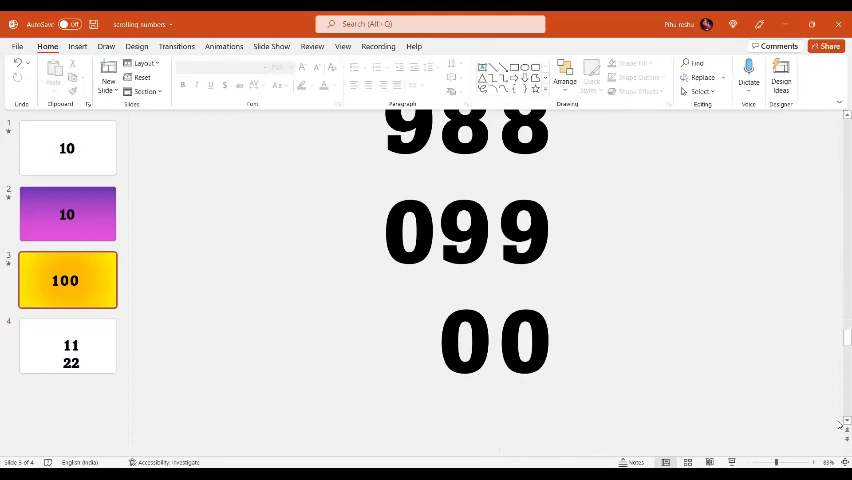
left_click(67, 345)
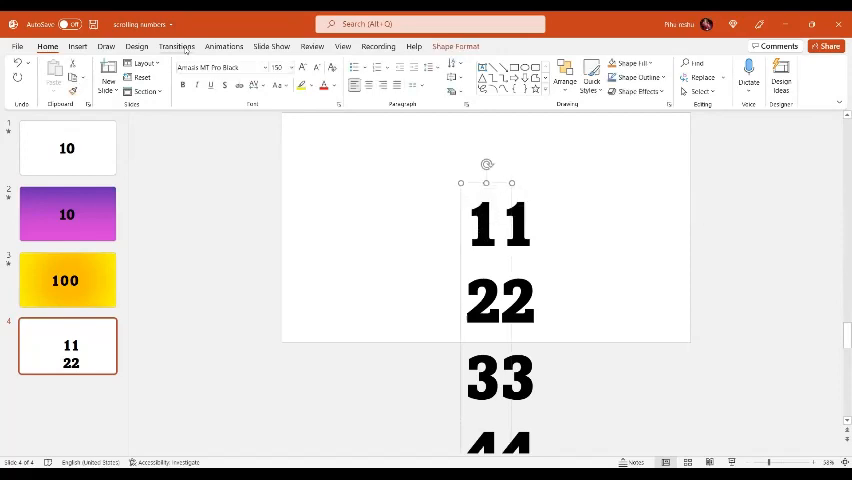
Apply a Lines motion path set to Up on the first digit column and show the Animation Pane.
left_click(224, 46)
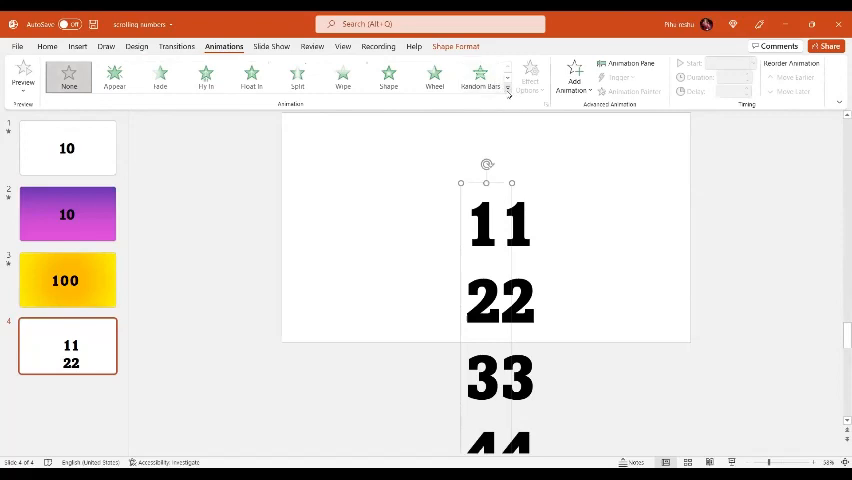
left_click(509, 93)
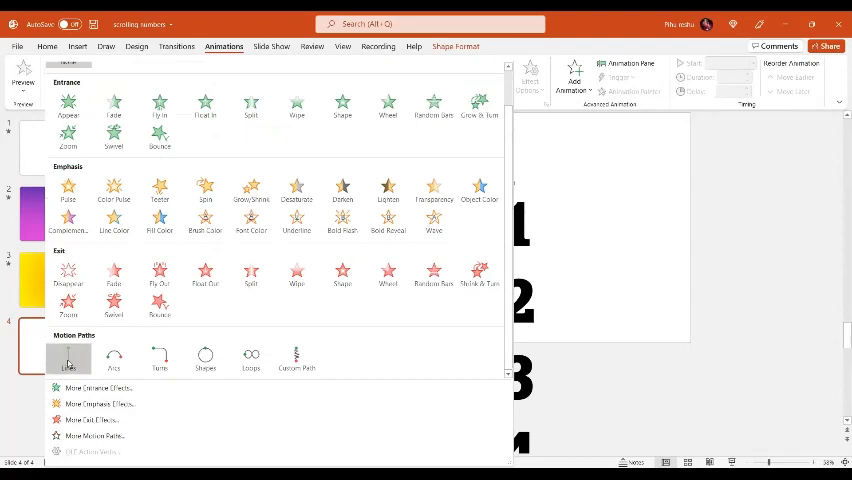
left_click(68, 357)
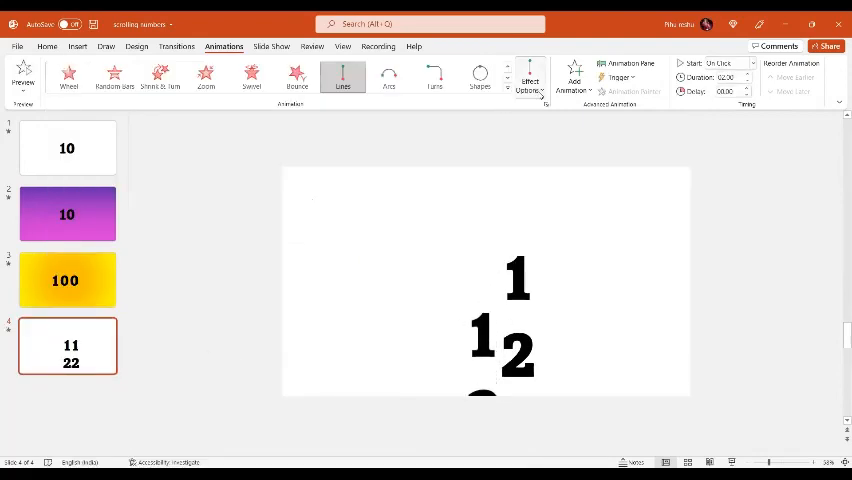
left_click(530, 78)
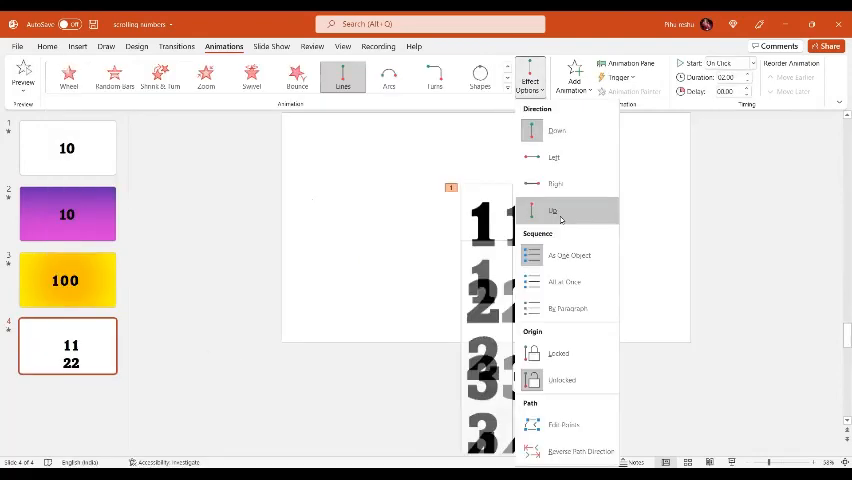
left_click(554, 210)
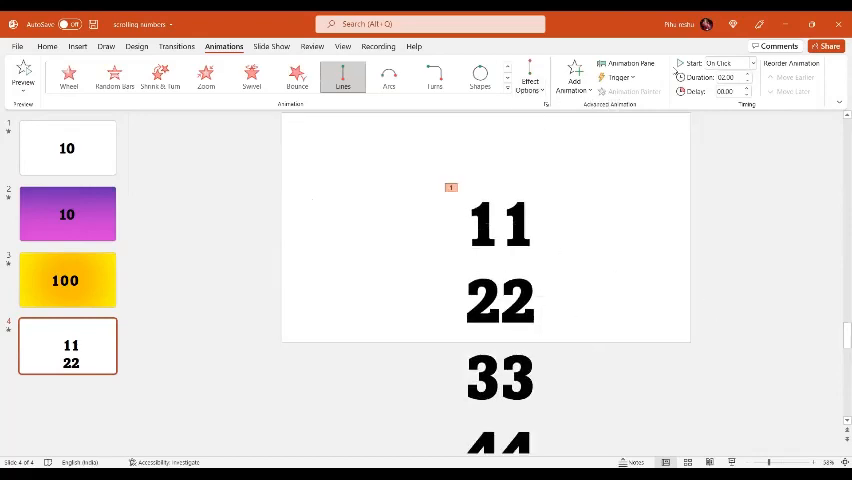
left_click(627, 63)
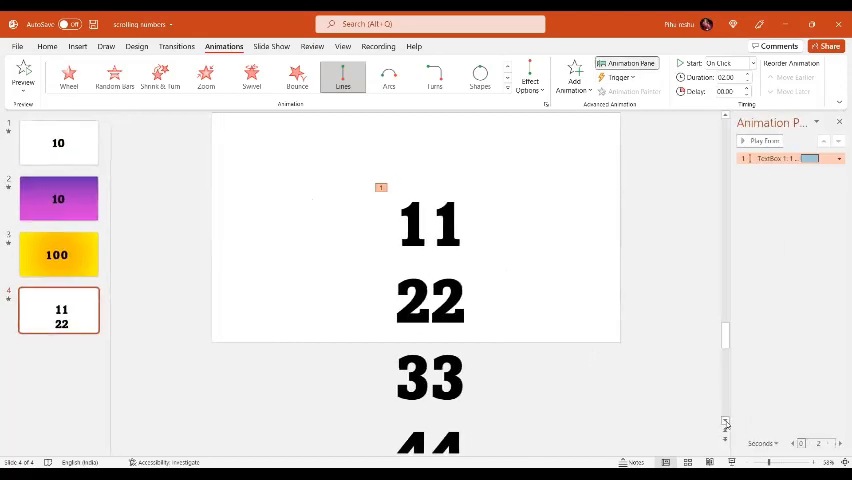
scroll("down", 3)
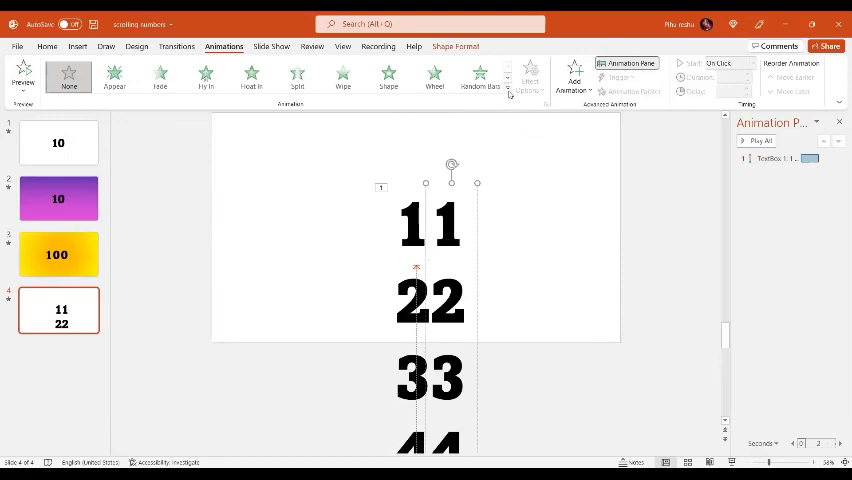
Apply a Lines motion path set to Up on the second digit column.
left_click(507, 95)
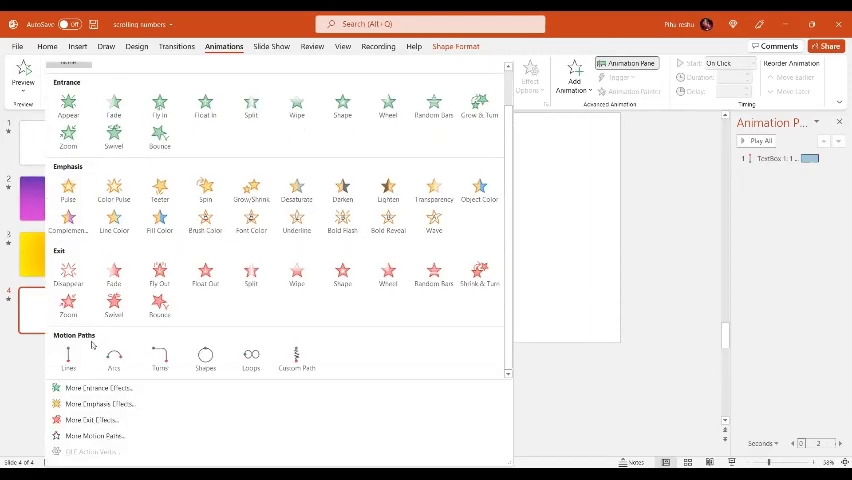
left_click(67, 357)
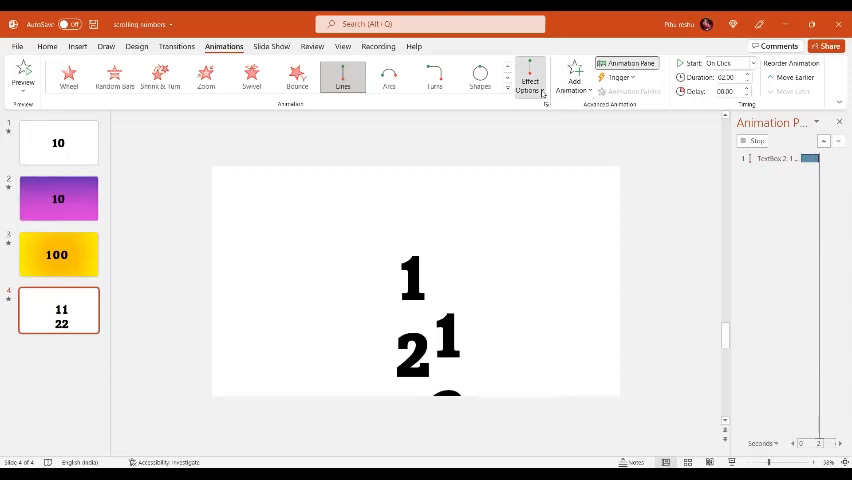
left_click(530, 78)
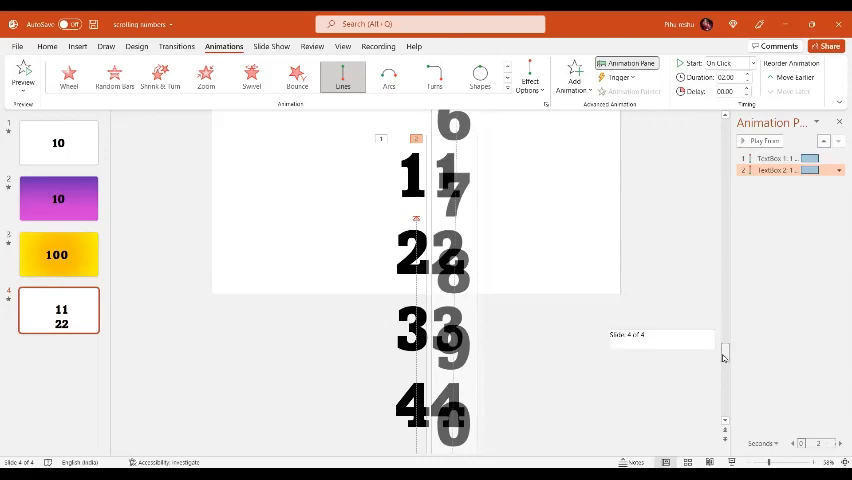
scroll("down", 3)
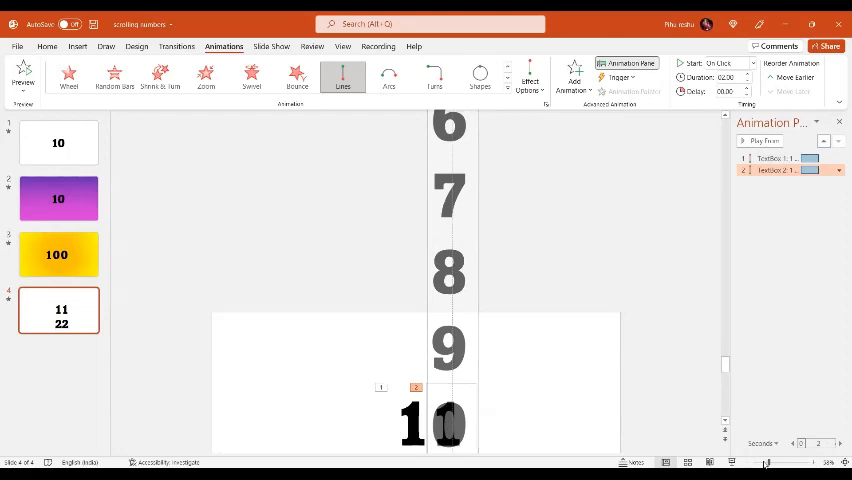
mouse_move(725, 369)
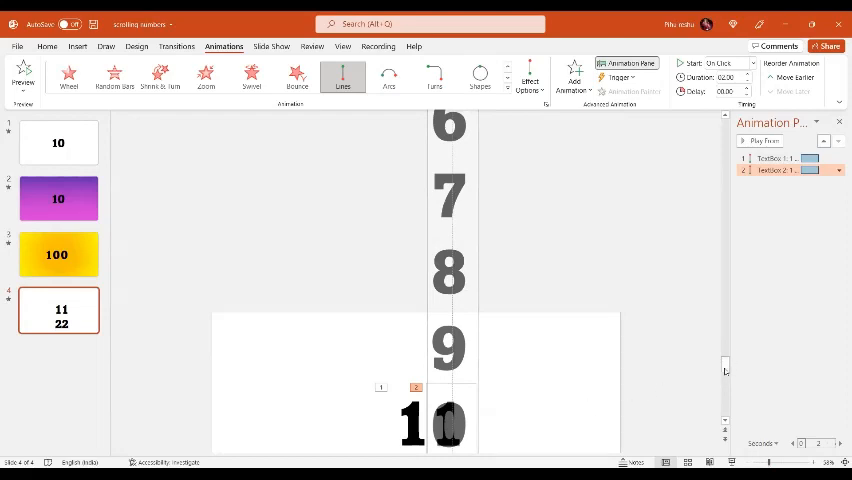
scroll("down", 3)
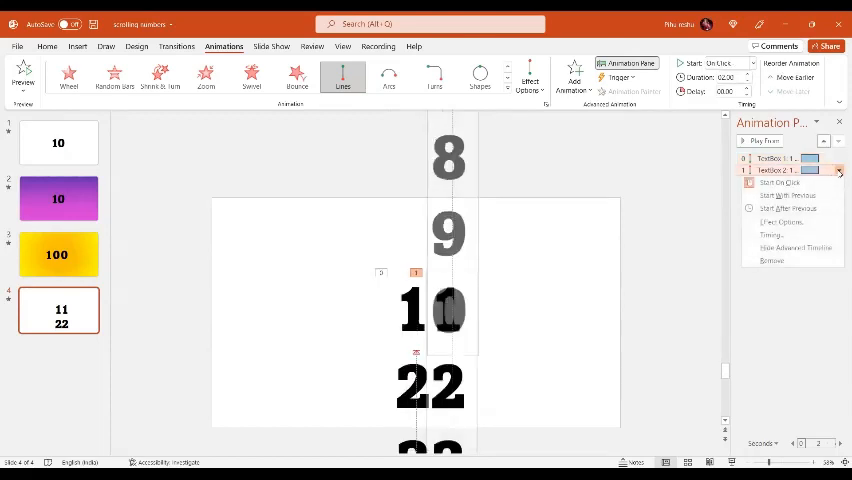
Set the second column's animation to Start With Previous and preview both columns together.
left_click(788, 195)
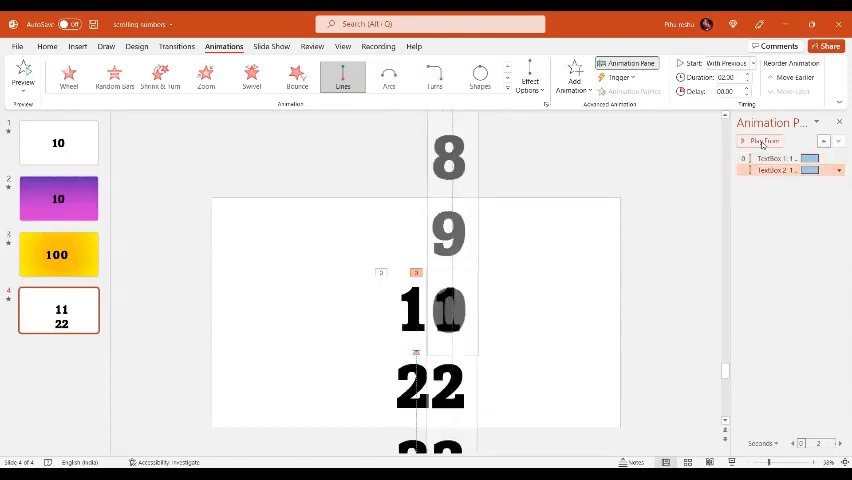
left_click(763, 141)
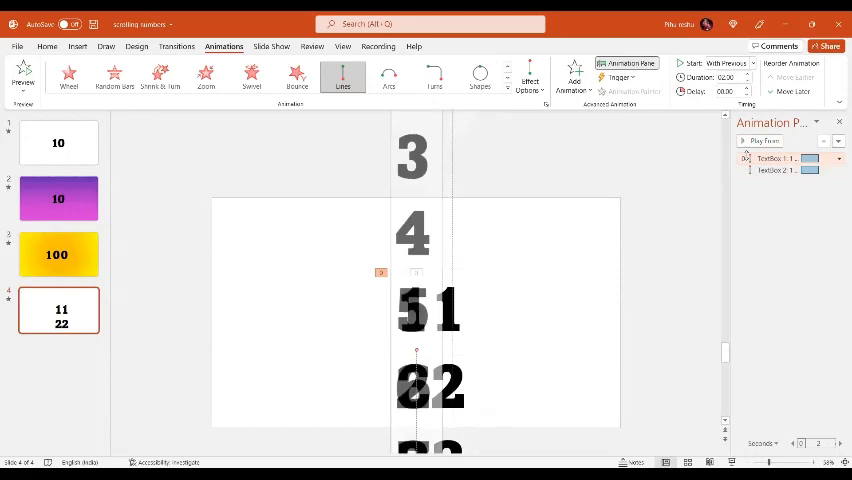
left_click(766, 140)
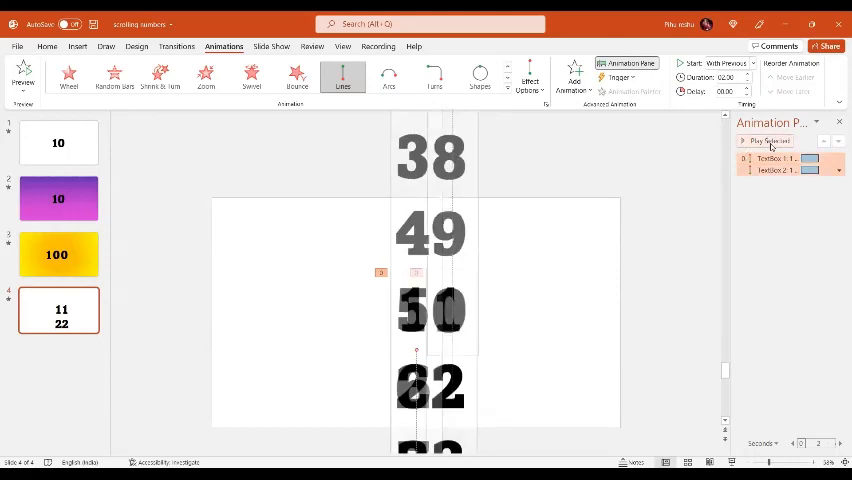
left_click(765, 140)
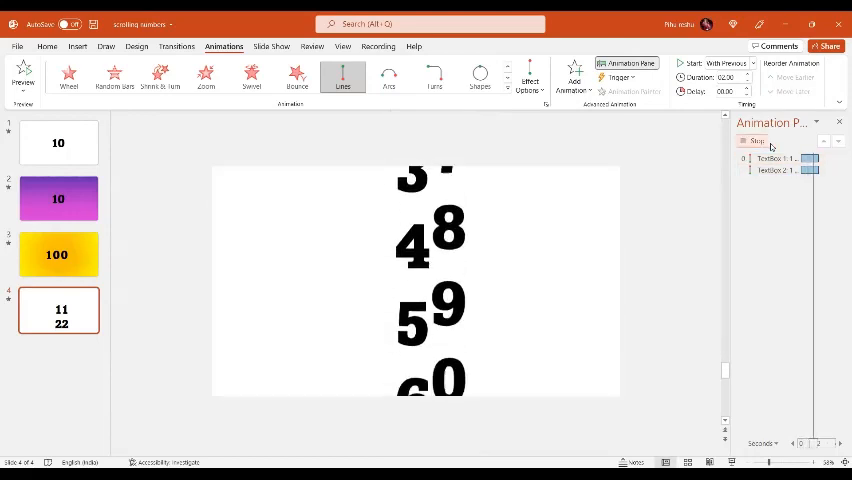
left_click(755, 140)
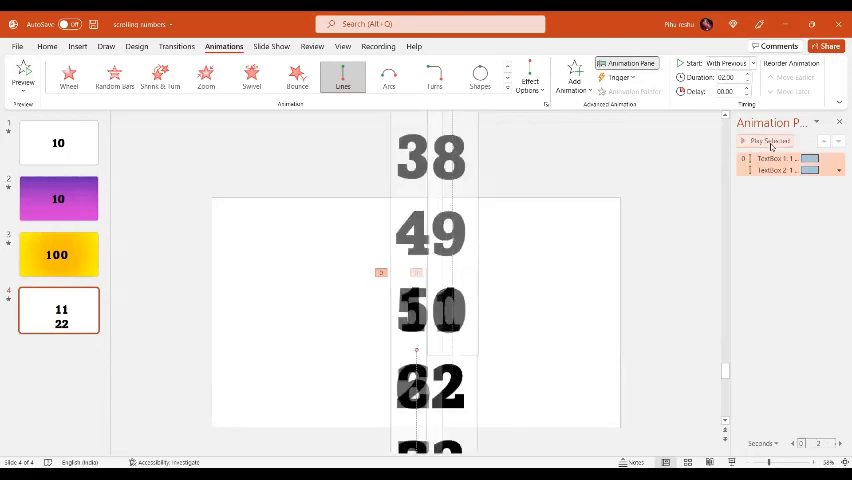
Bring up the second animation's Effect Options on the Timing settings.
left_click(768, 140)
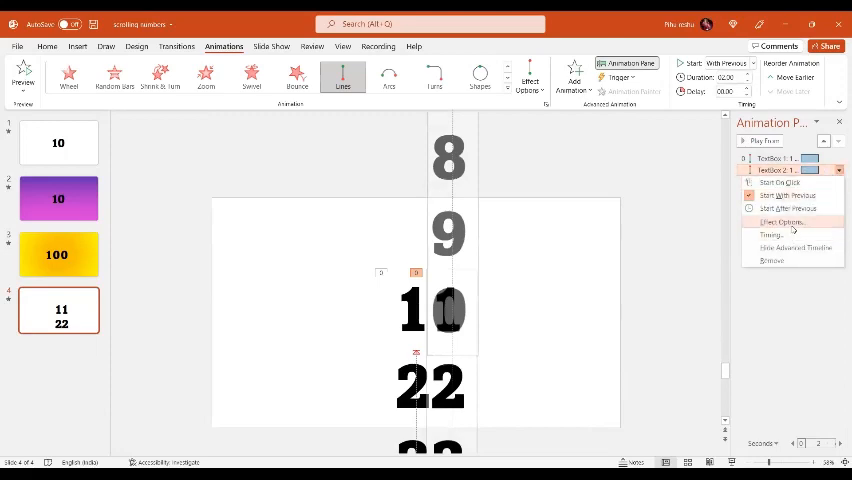
left_click(782, 221)
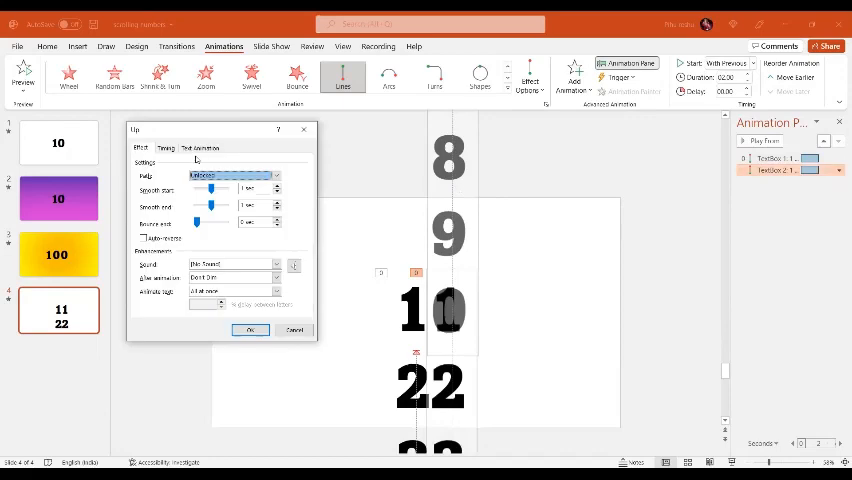
left_click(165, 148)
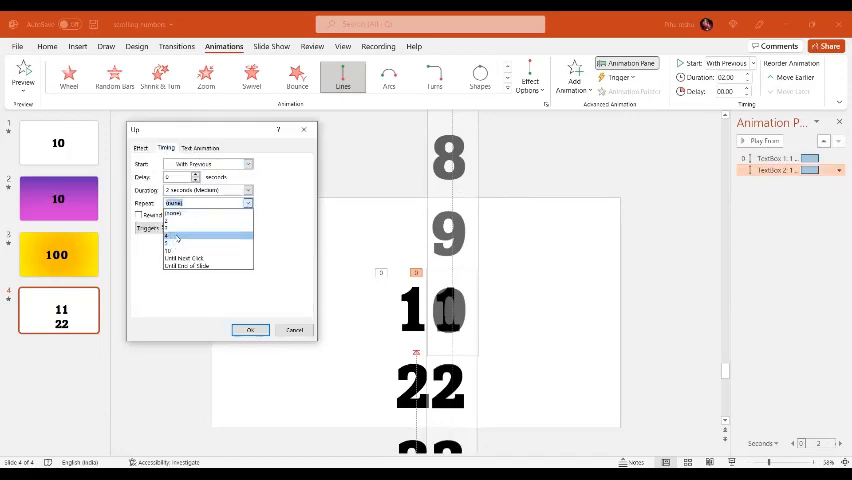
Give the second column a repeat setting and lower its duration from 02.00 to 00.50.
left_click(178, 228)
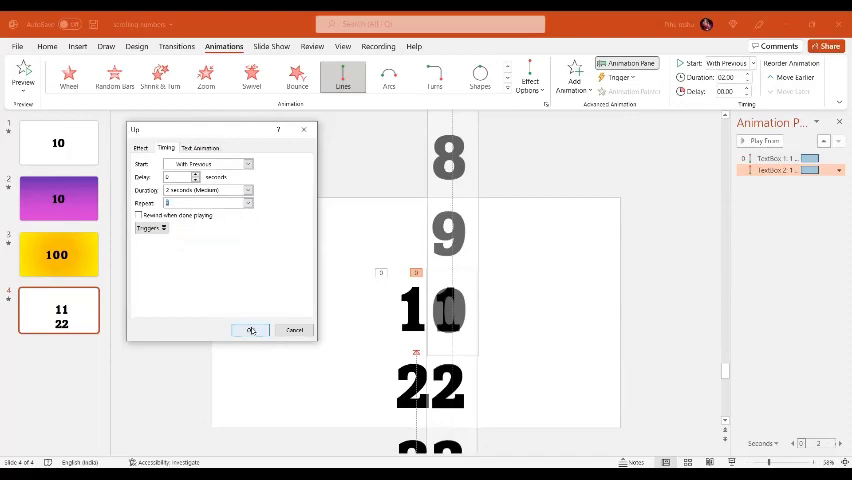
left_click(251, 331)
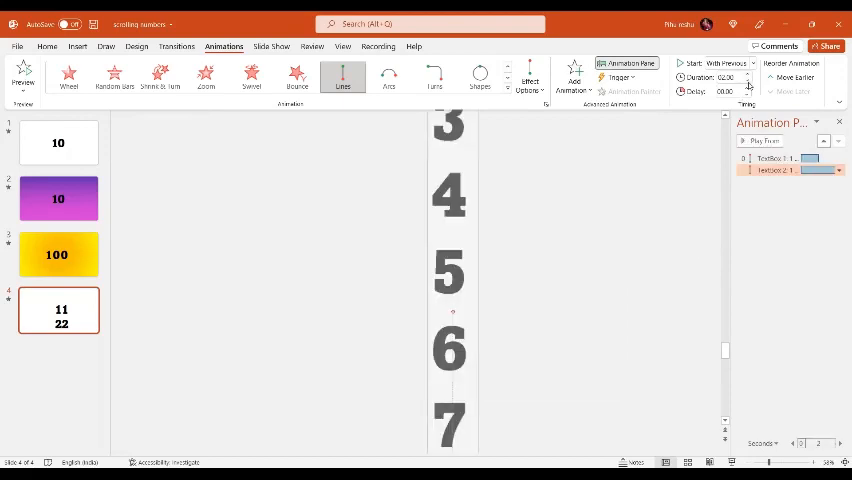
left_click(748, 82)
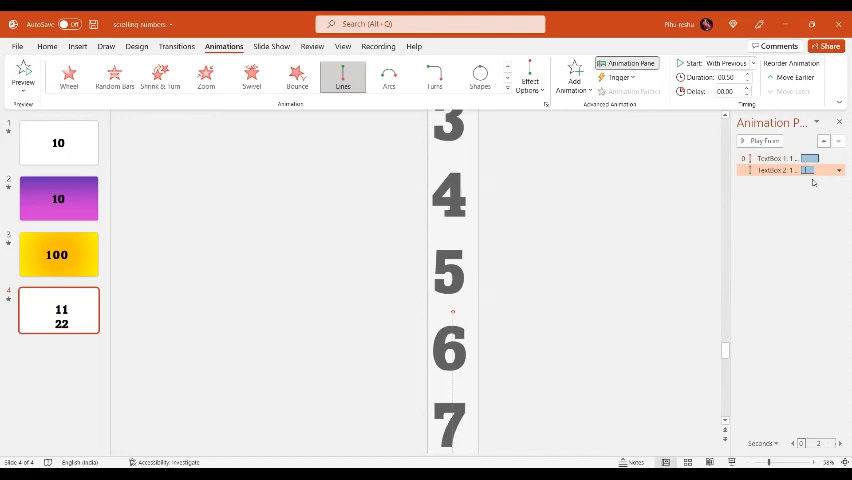
left_click(785, 170)
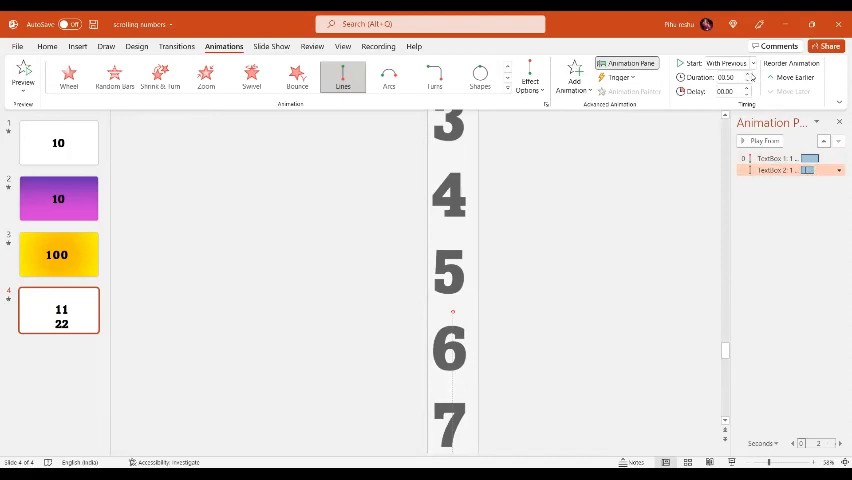
left_click(749, 73)
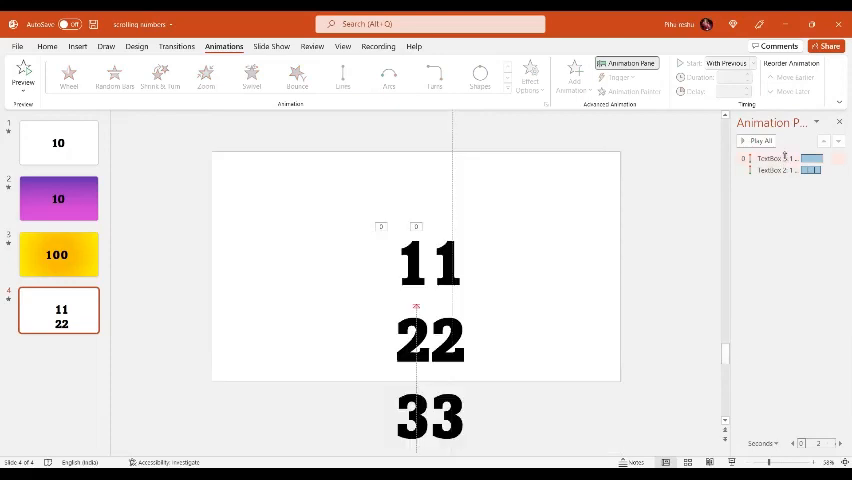
Set Smooth start and Smooth end to 0 for both column animations and confirm.
left_click(342, 75)
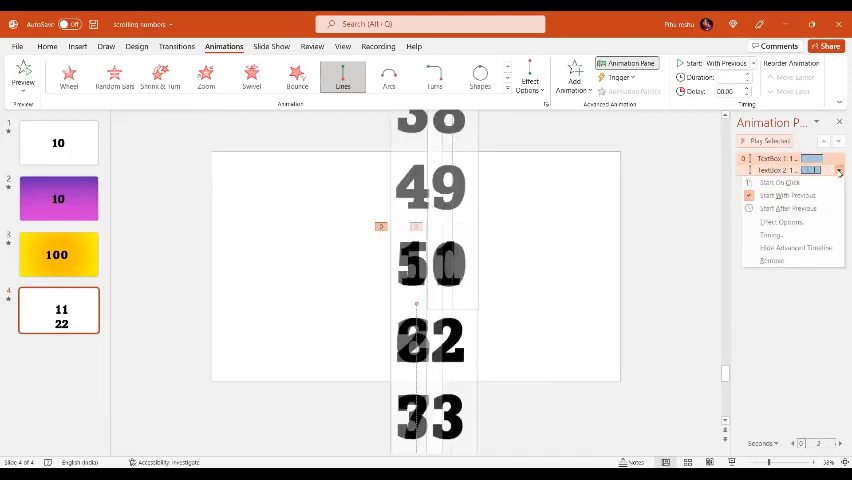
mouse_move(784, 221)
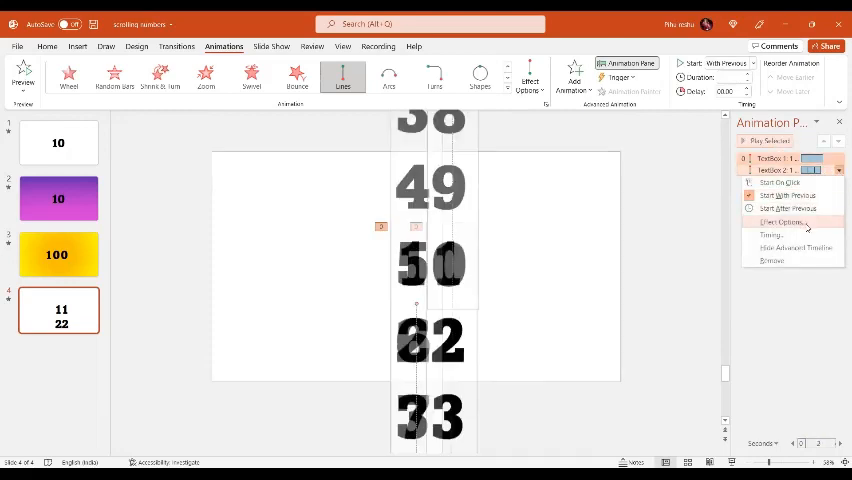
left_click(784, 221)
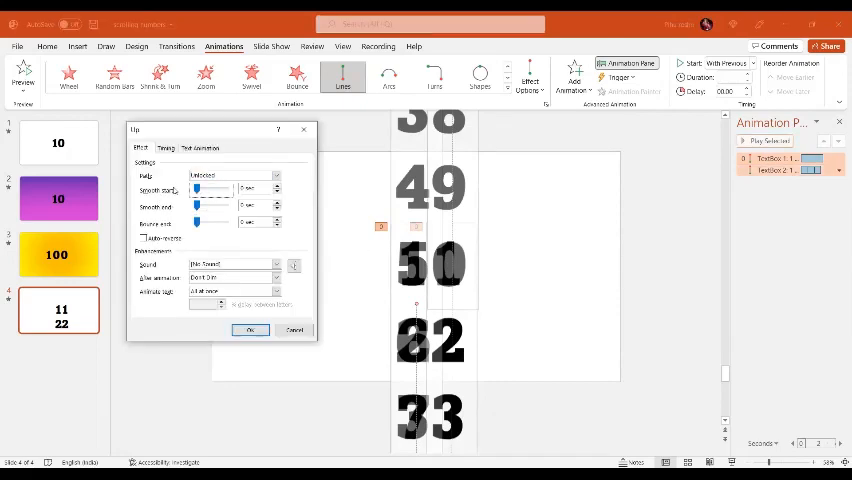
left_click(250, 330)
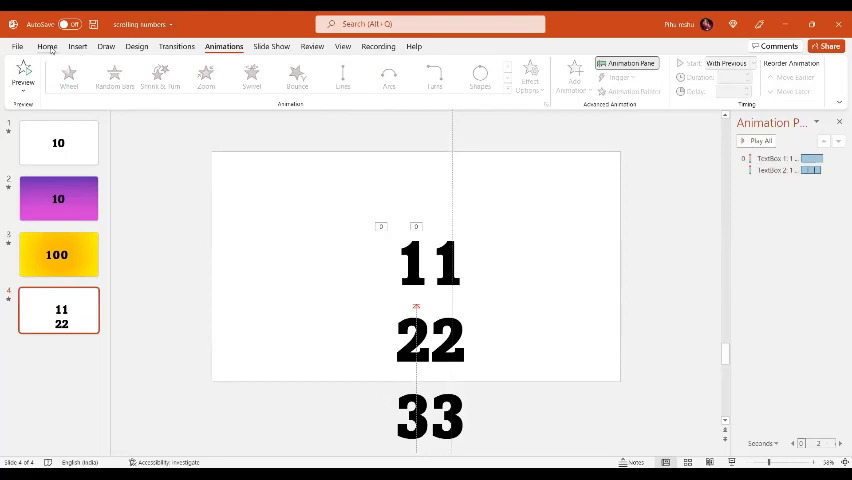
Draw a masking rectangle above the 11 row with no outline and a white fill.
left_click(77, 46)
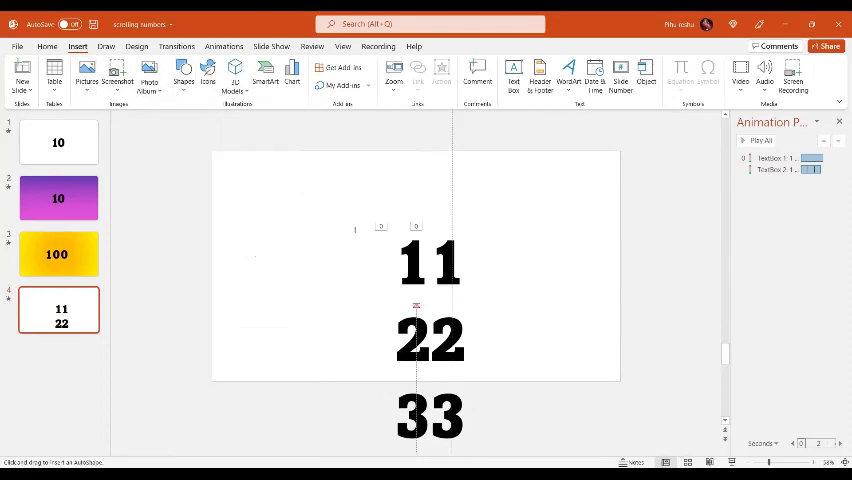
mouse_move(353, 230)
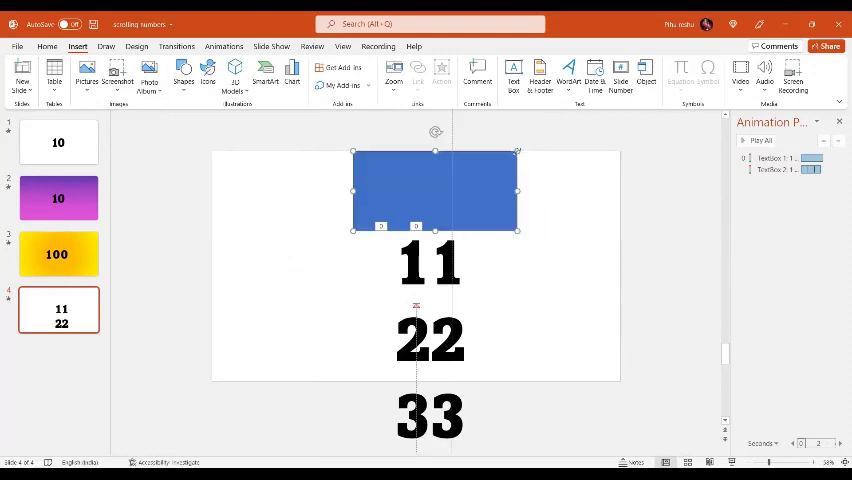
left_click(434, 190)
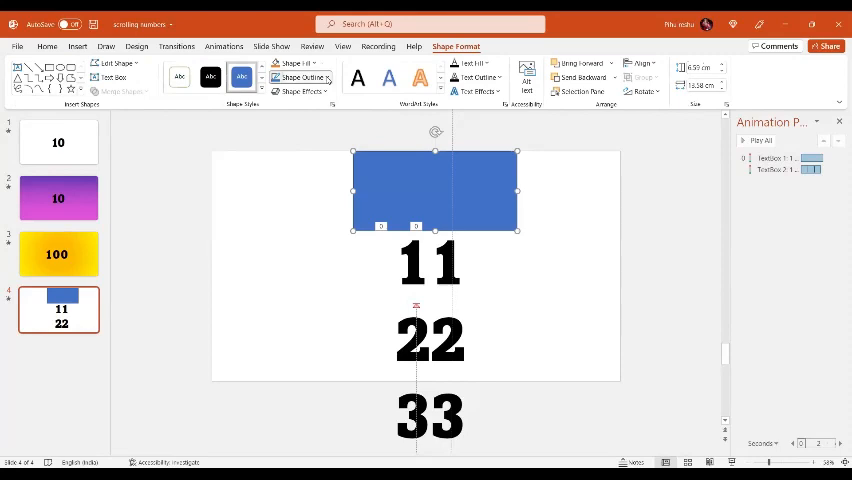
left_click(318, 77)
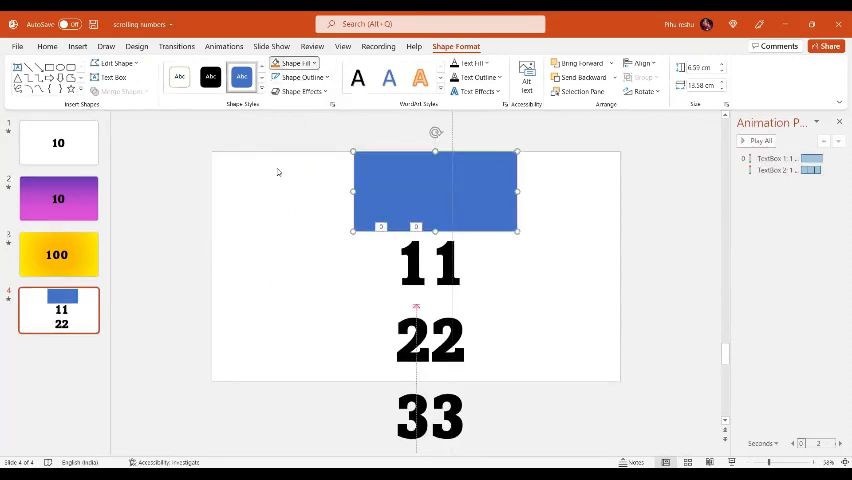
left_click(292, 63)
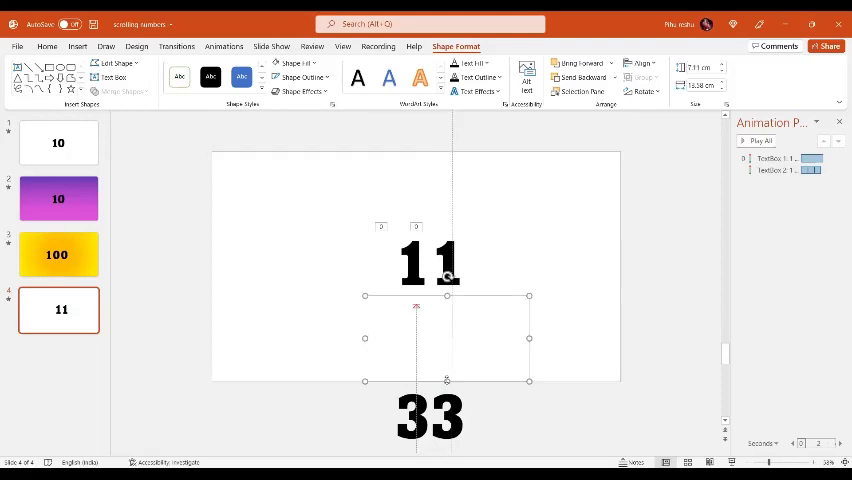
mouse_move(556, 424)
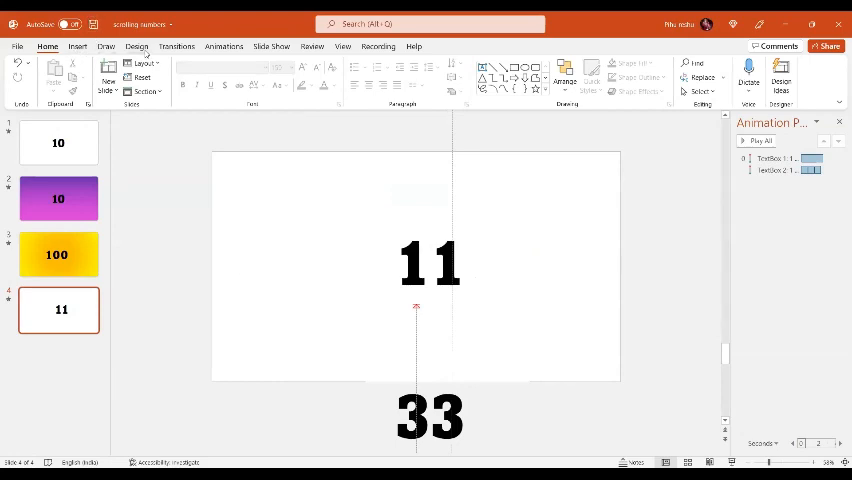
Format the slide background as a gradient fill with pink and purple stops.
left_click(137, 46)
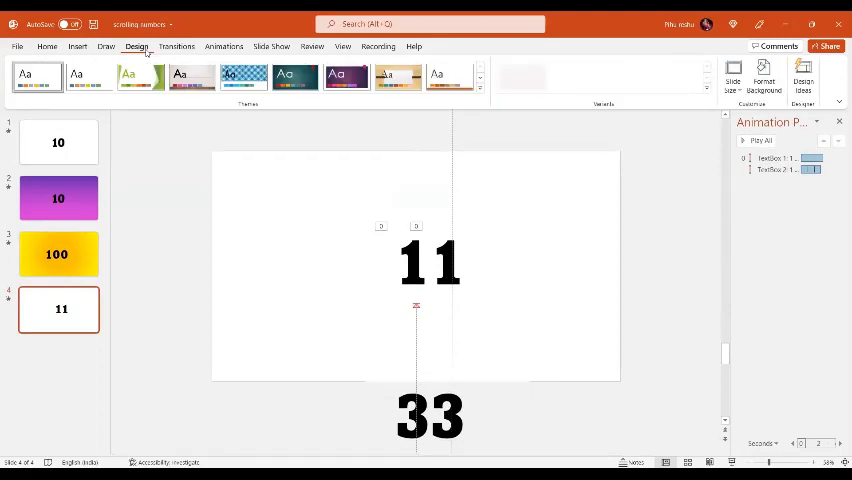
left_click(763, 78)
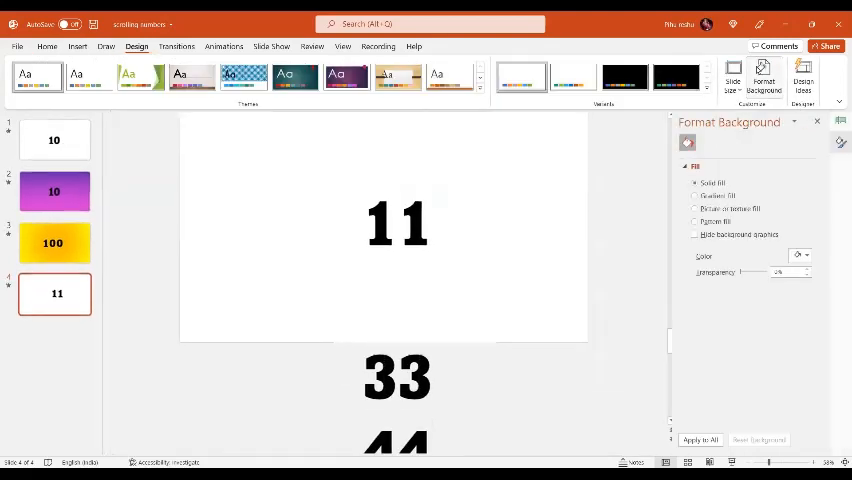
left_click(695, 195)
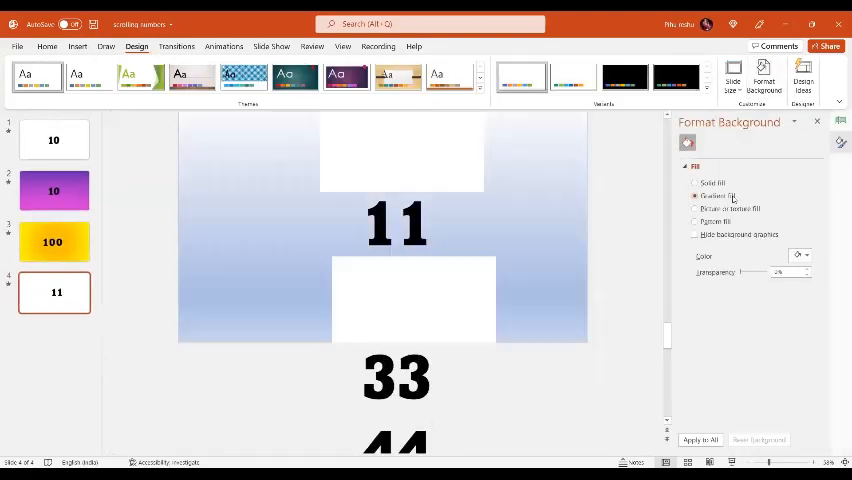
left_click(695, 195)
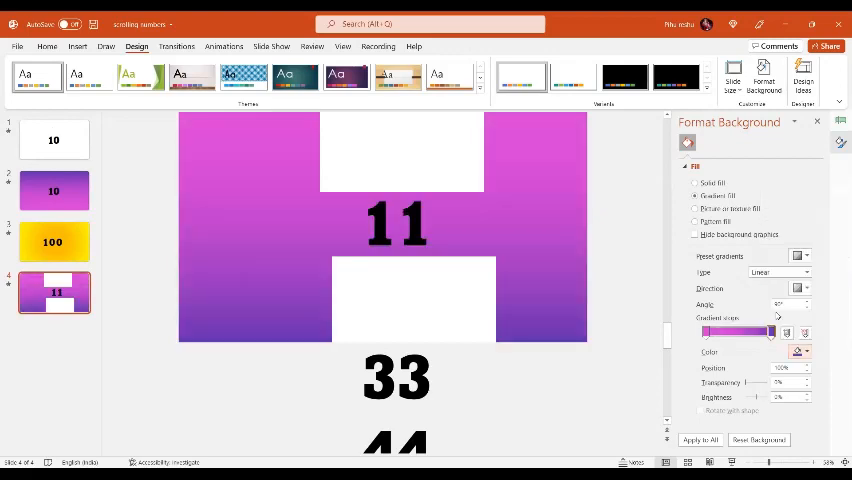
mouse_move(414, 322)
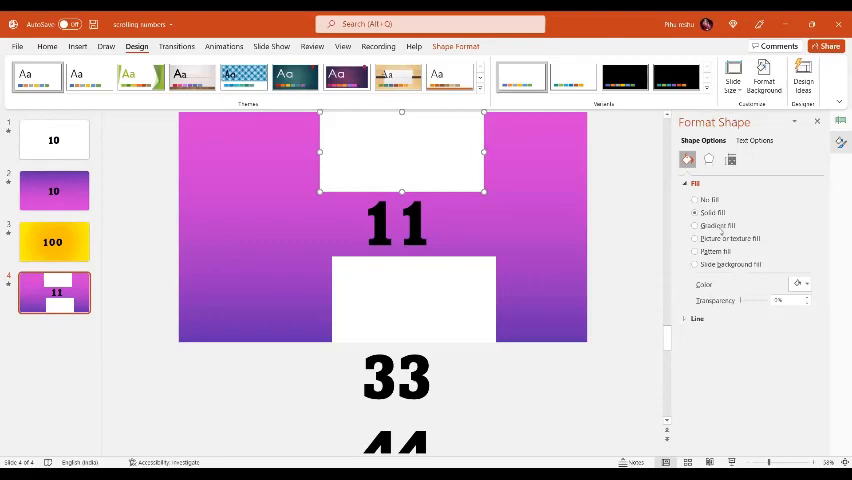
Fill the top and lower masking rectangles with the slide background and remove their outlines.
left_click(695, 264)
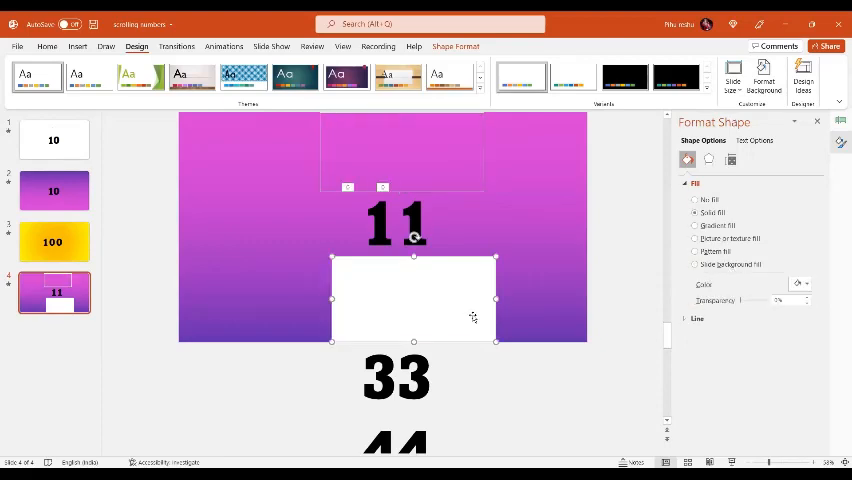
left_click(695, 264)
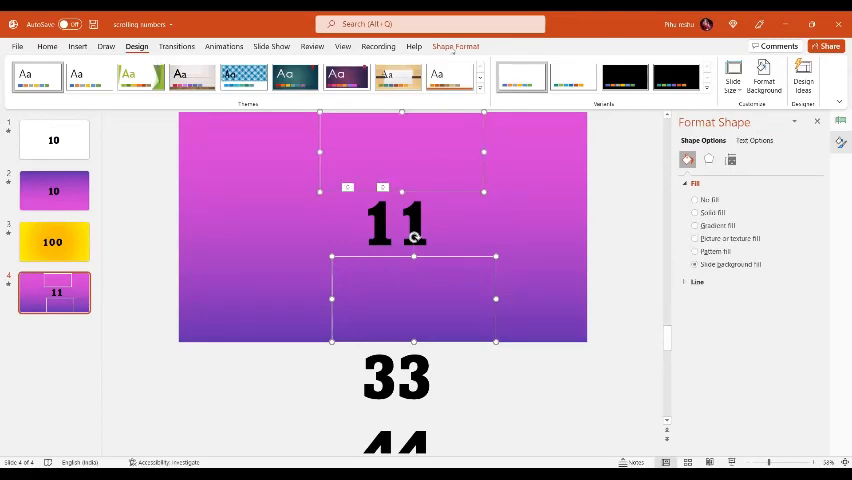
left_click(455, 46)
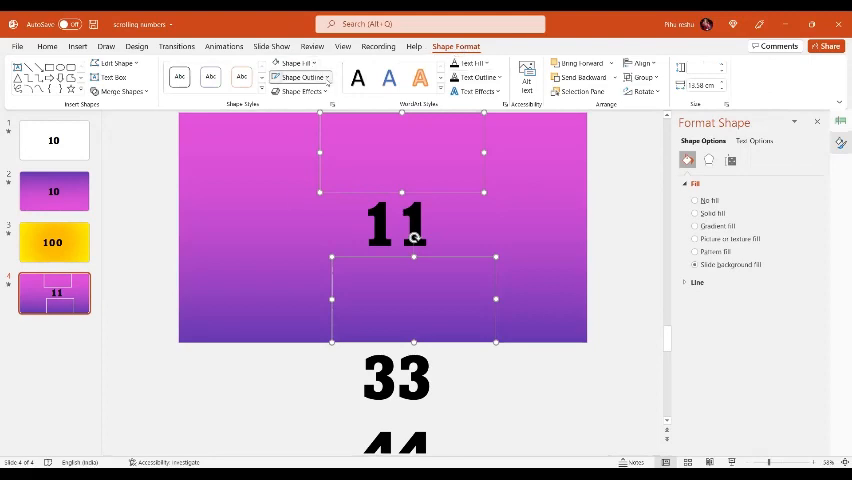
left_click(299, 78)
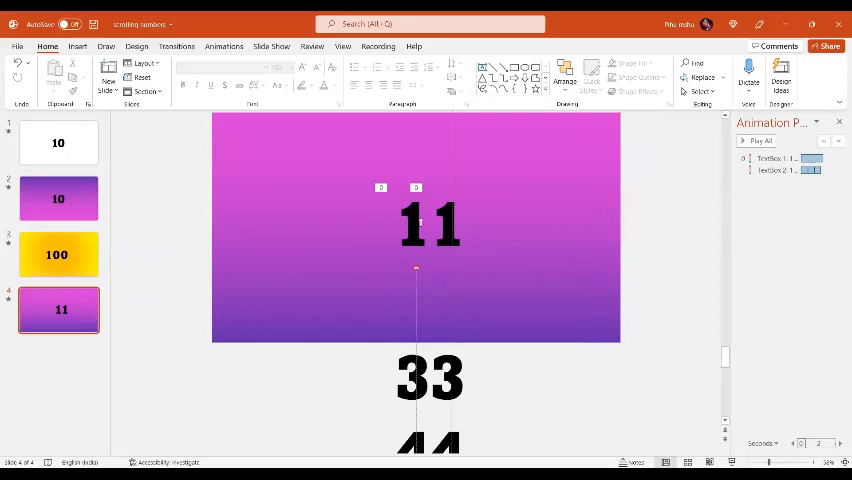
Select the existing digit column to duplicate it as a third column reading 100.
left_click(429, 222)
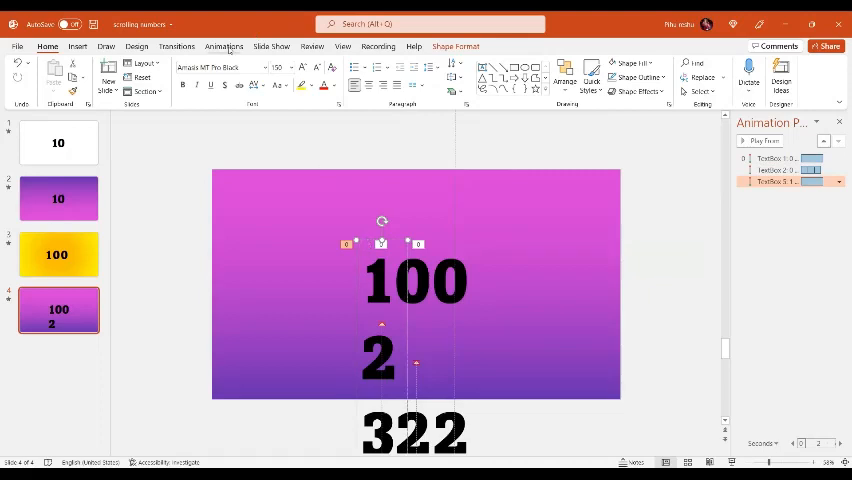
Set the third column's Lines motion path direction to Up via Effect Options.
left_click(223, 46)
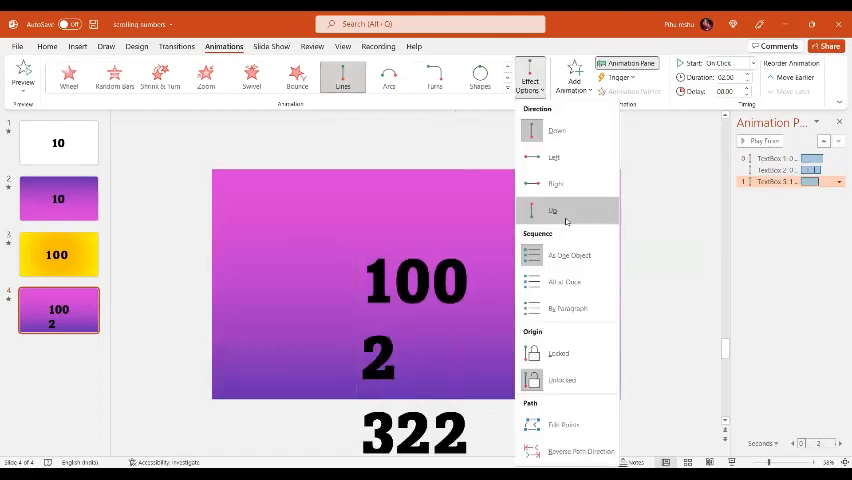
left_click(553, 210)
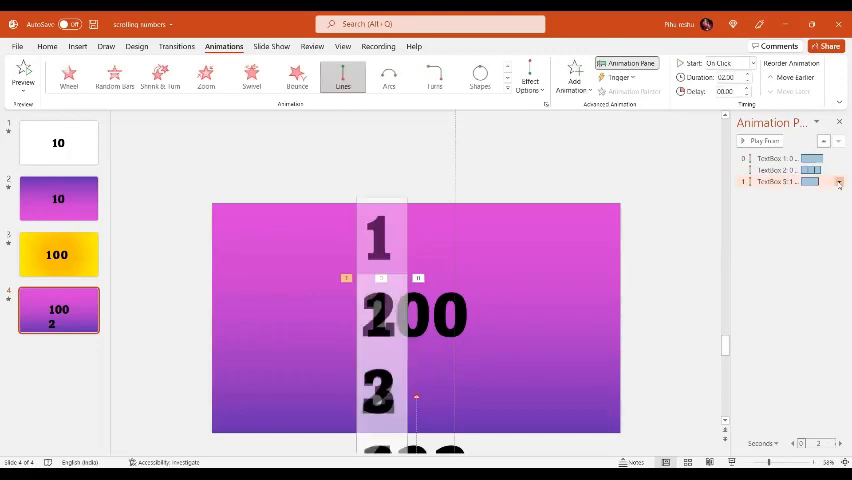
Set the TextBox 3 animation to Start With Previous so all columns scroll together.
left_click(838, 181)
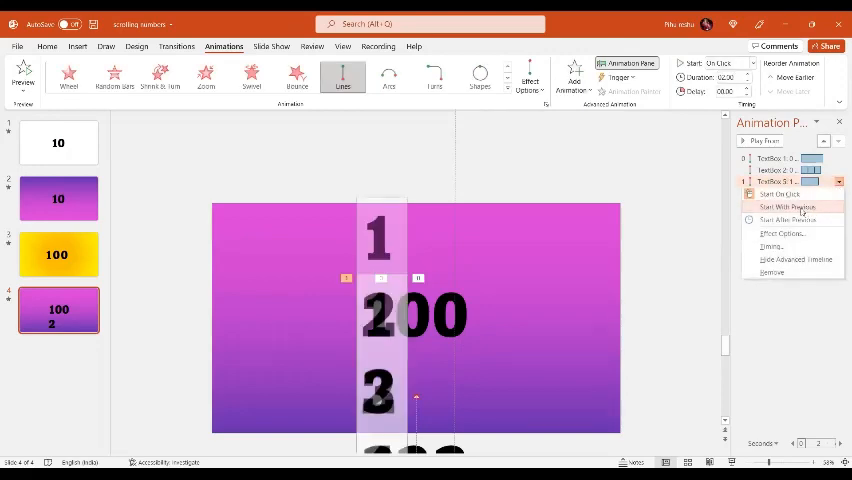
left_click(786, 206)
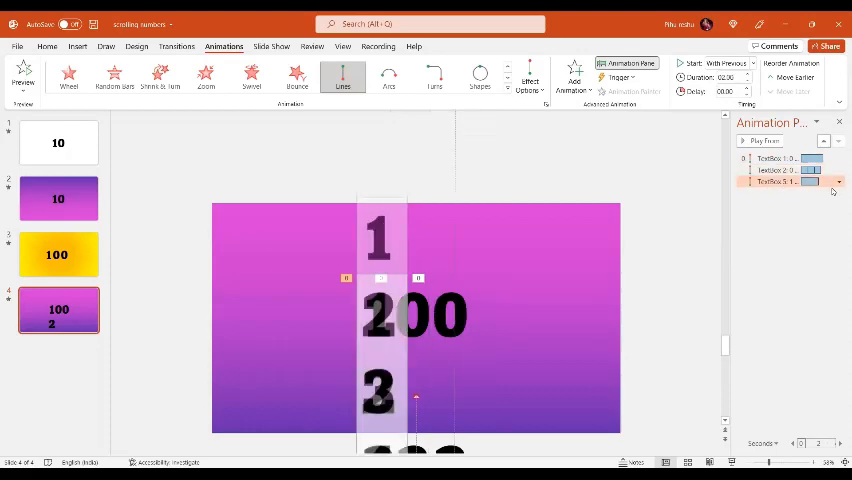
mouse_move(833, 191)
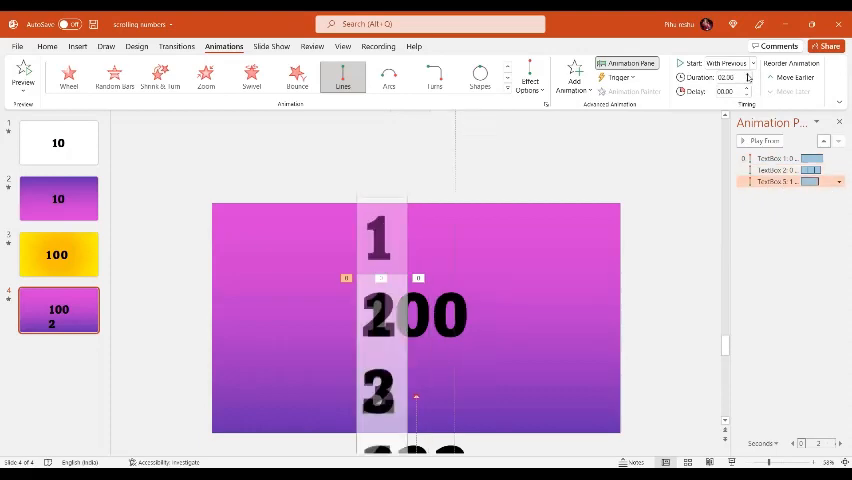